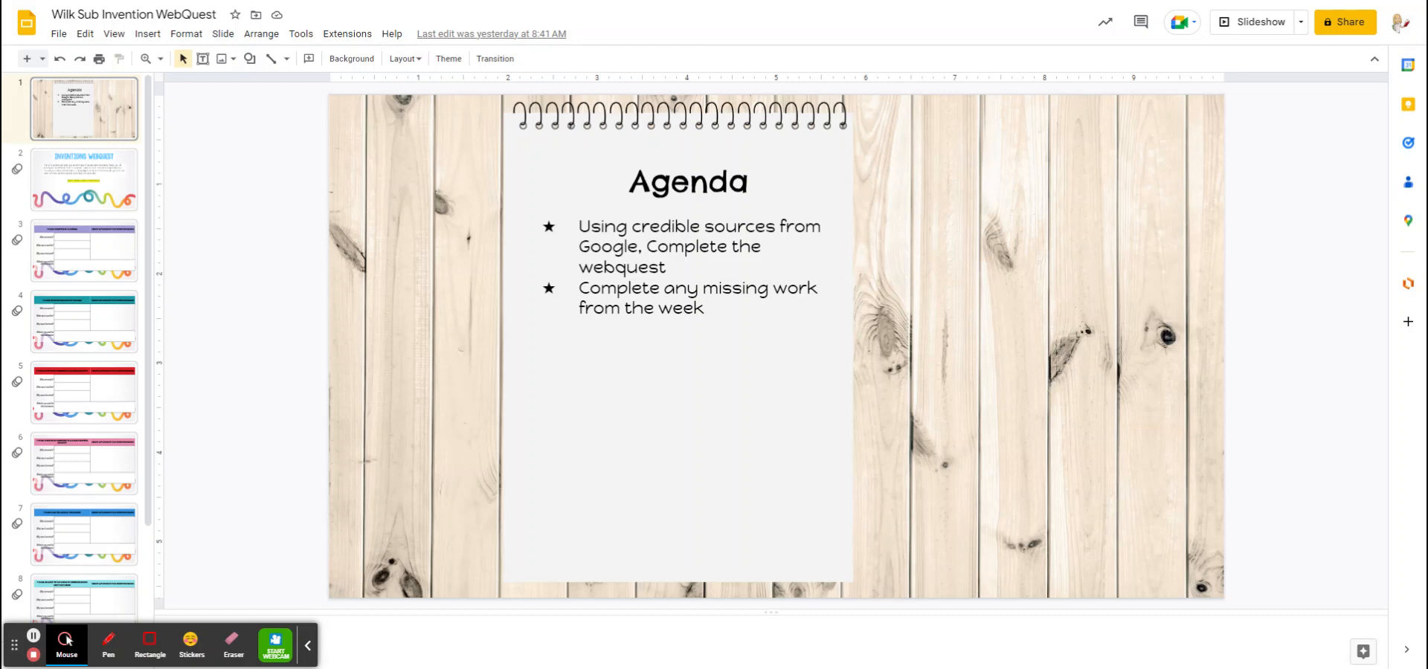
mouse_move(896, 282)
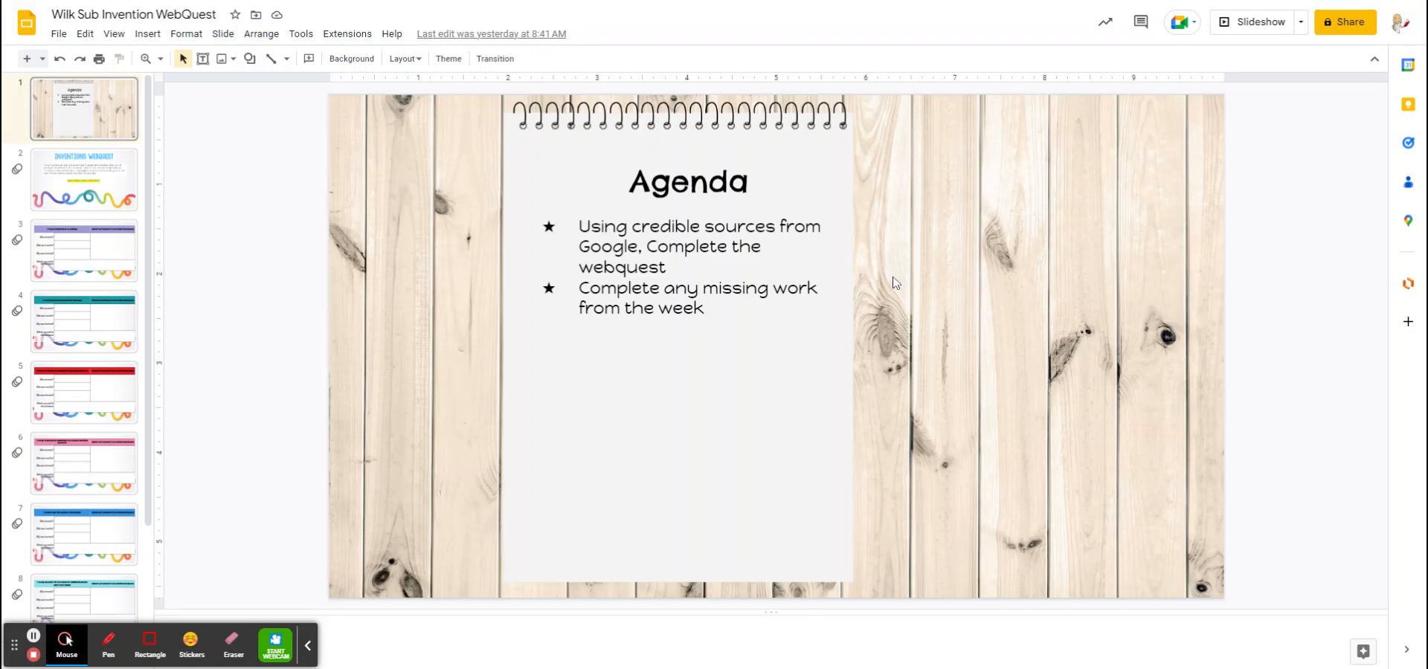
mouse_move(77, 212)
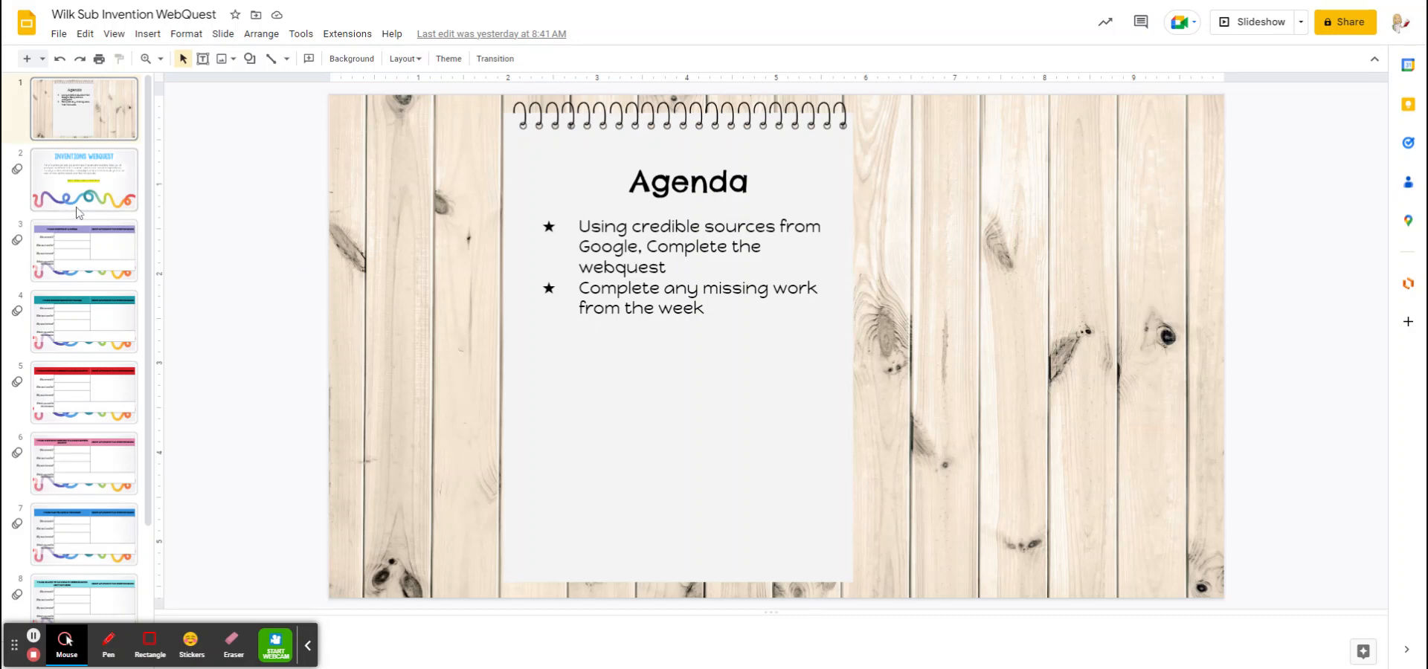
Show the WebQuest instructions slide, then move on to the woman-invention worksheet slide
left_click(83, 180)
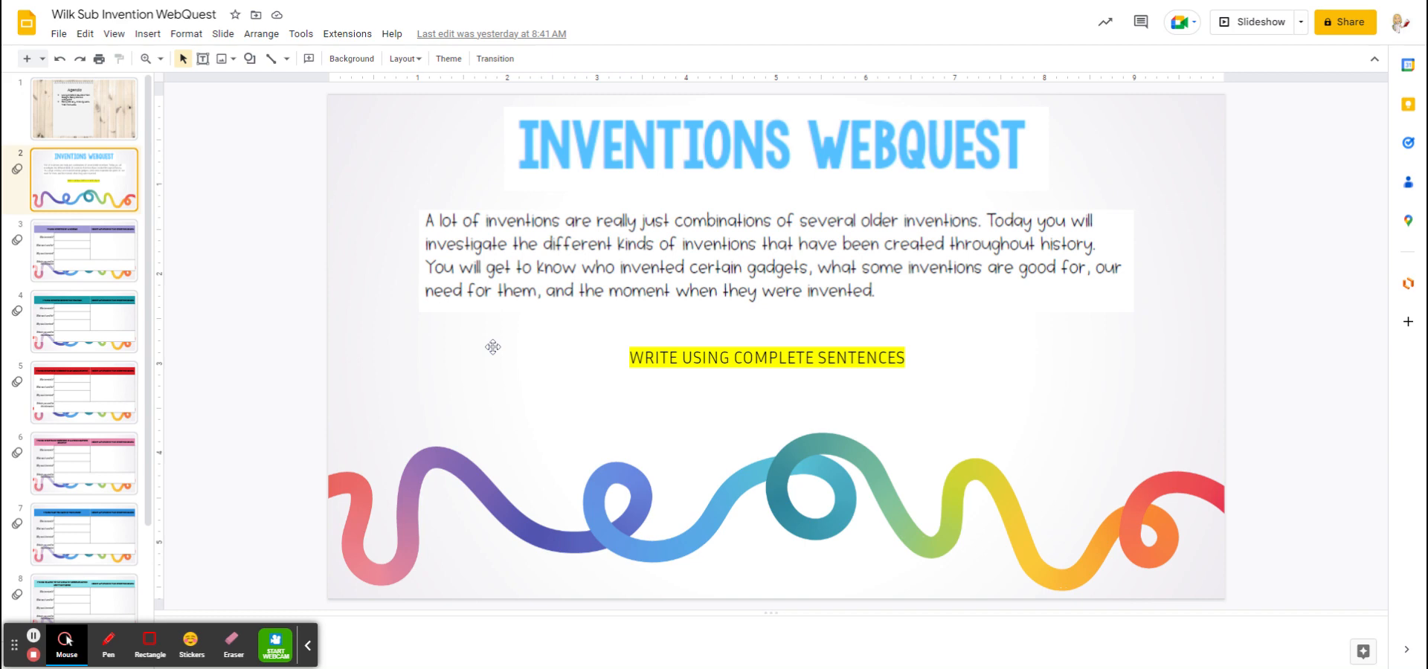
mouse_move(492, 347)
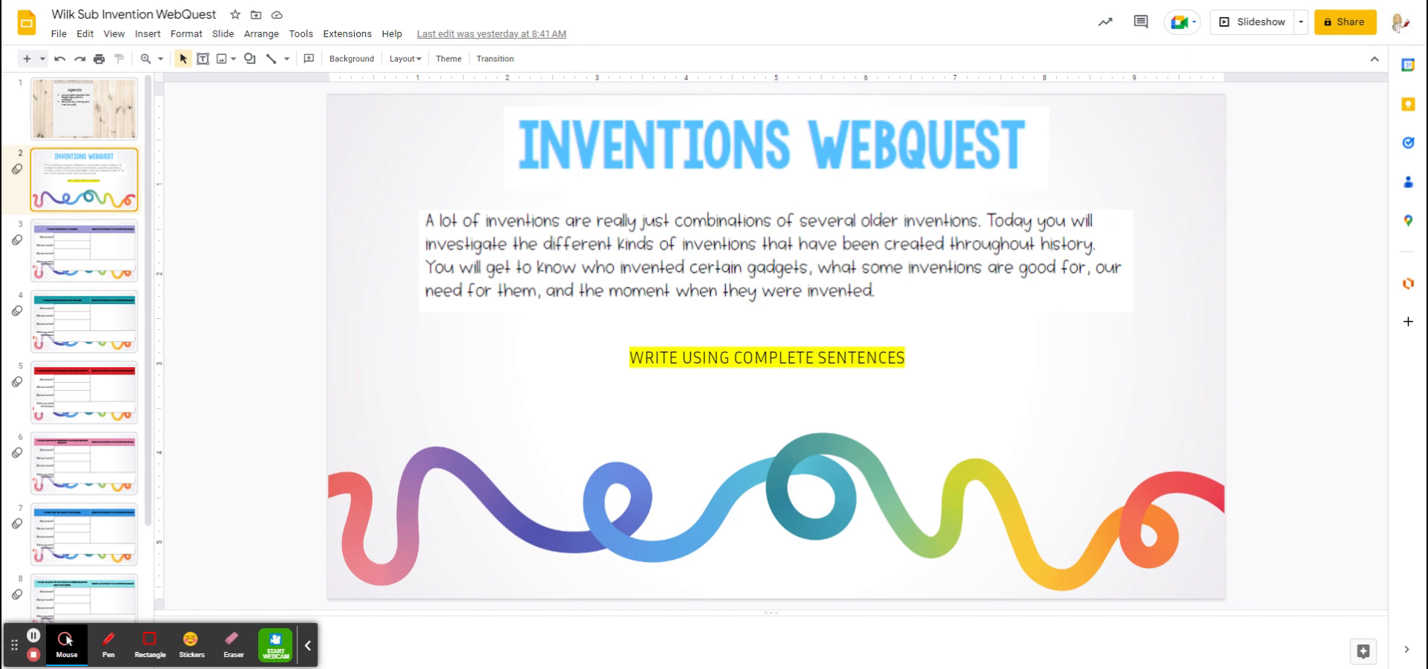
mouse_move(271, 250)
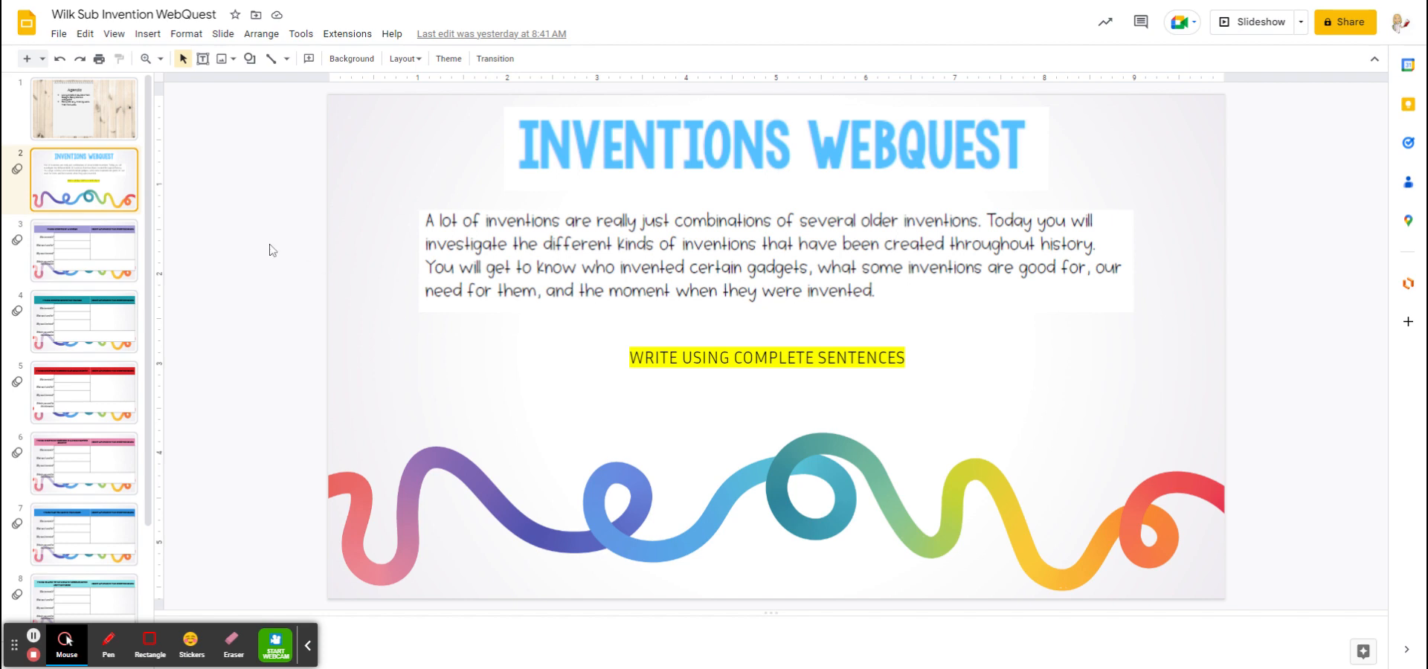
mouse_move(151, 269)
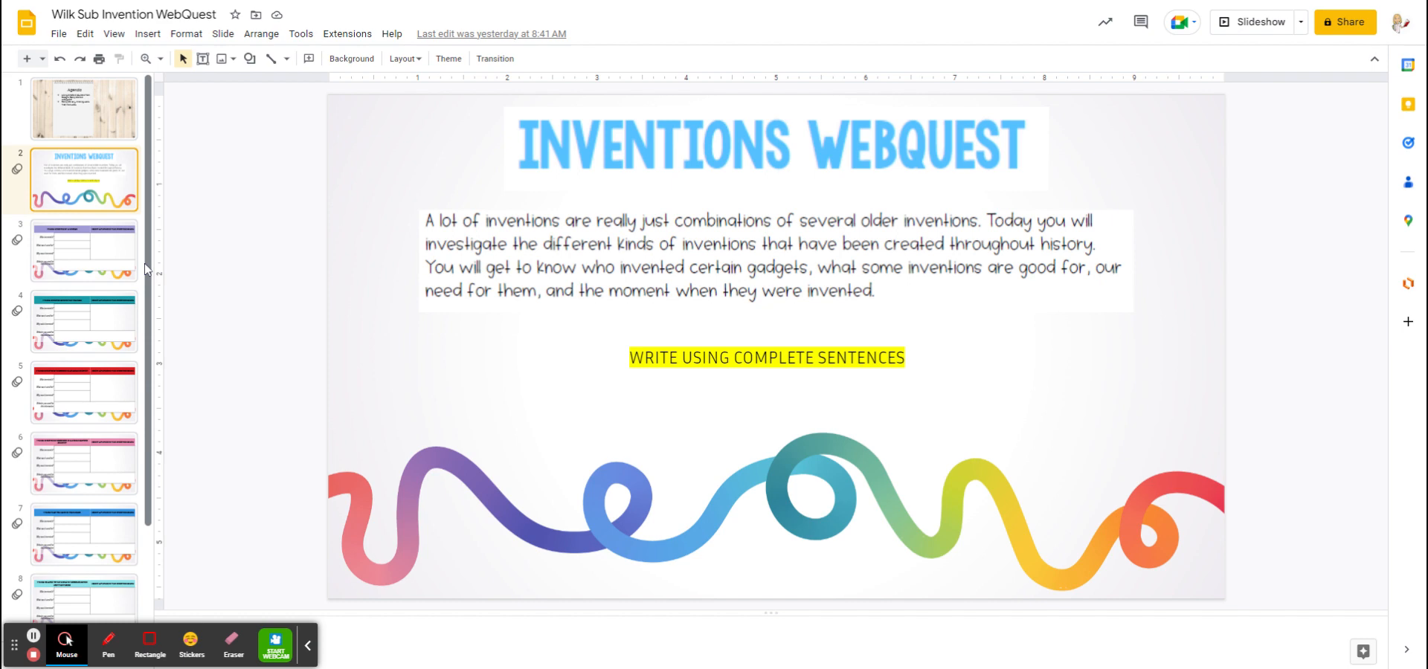
left_click(83, 250)
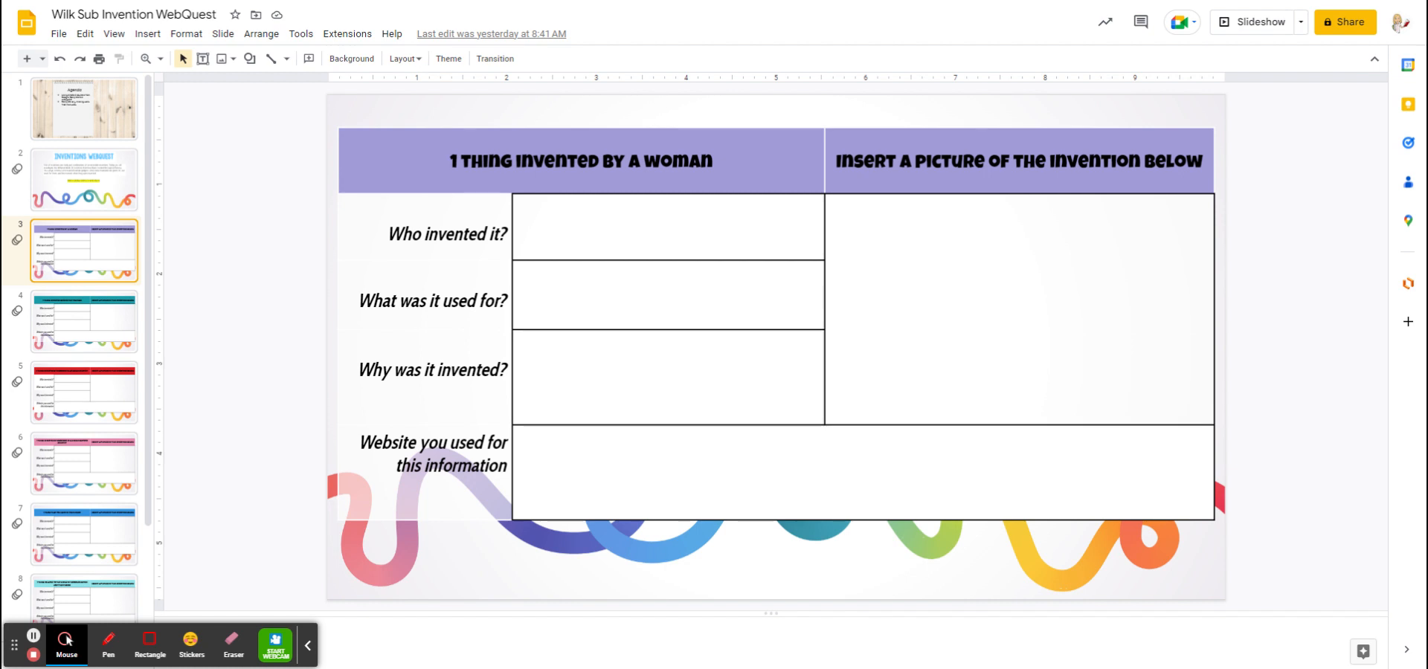
mouse_move(168, 488)
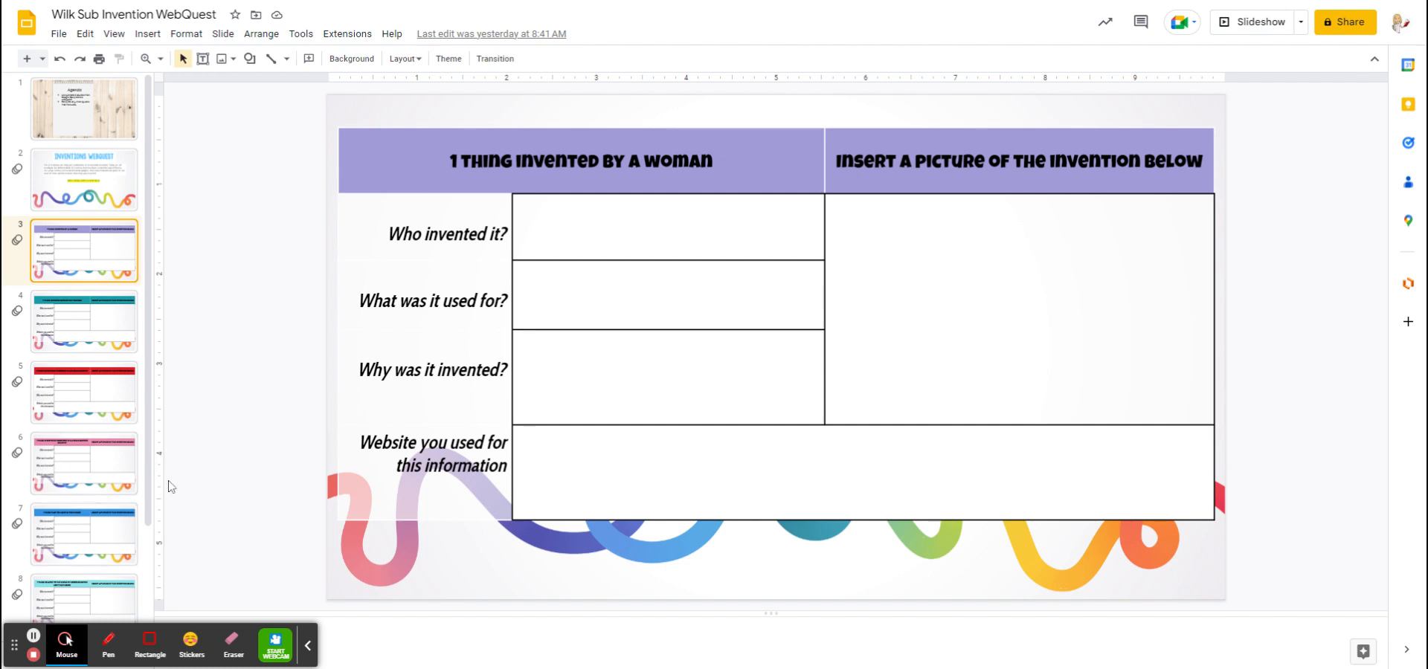
Scroll the filmstrip down and back up while the worksheet table slide stays displayed
scroll("down", 3)
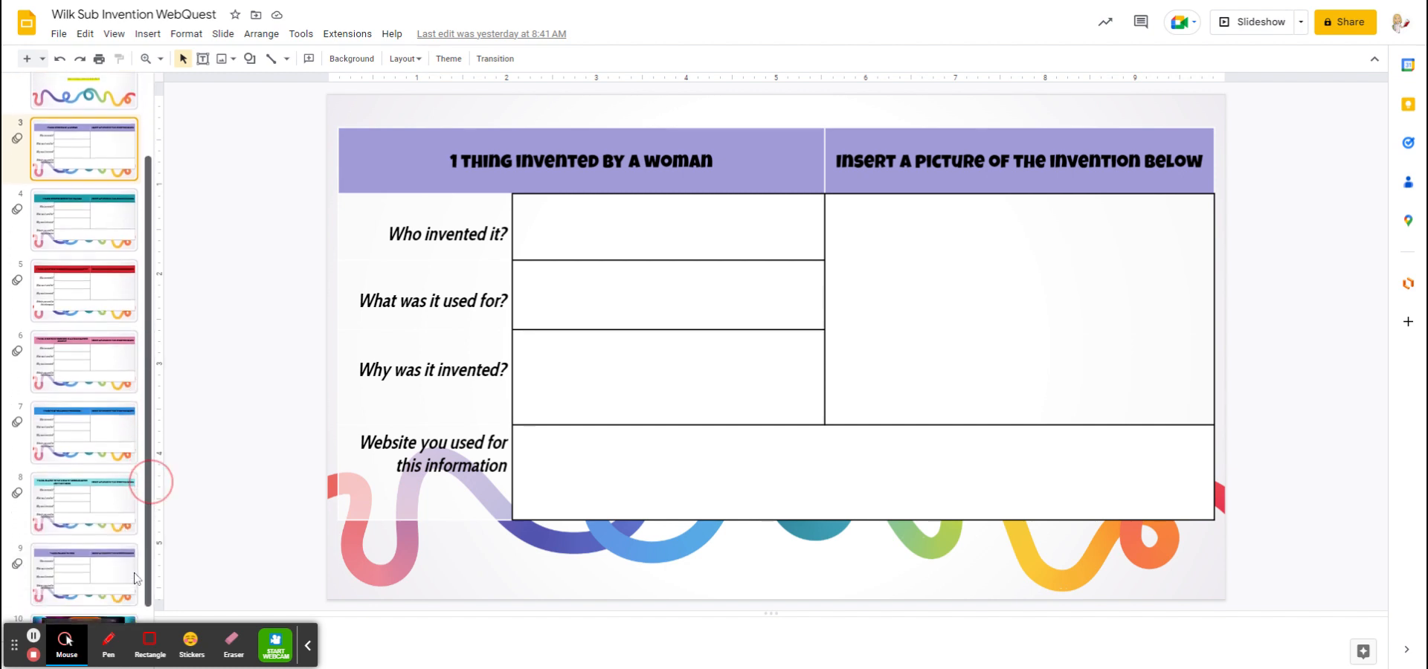
scroll("up", 3)
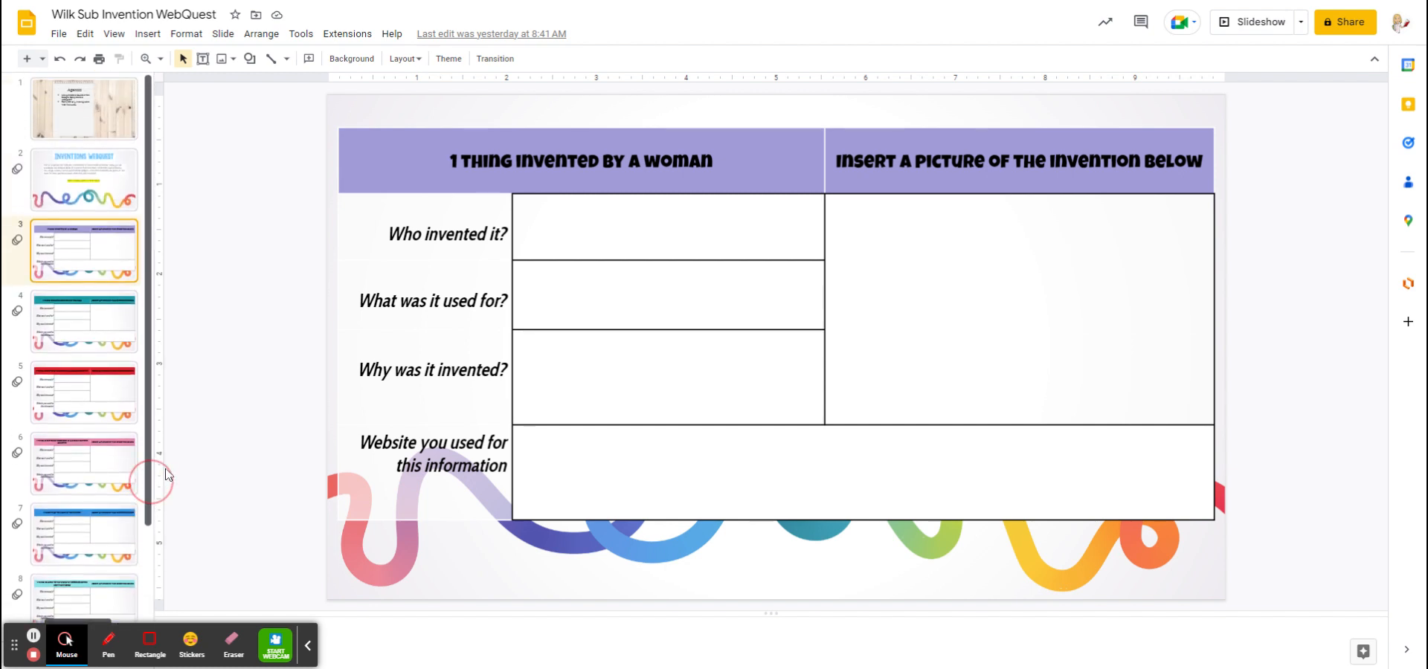